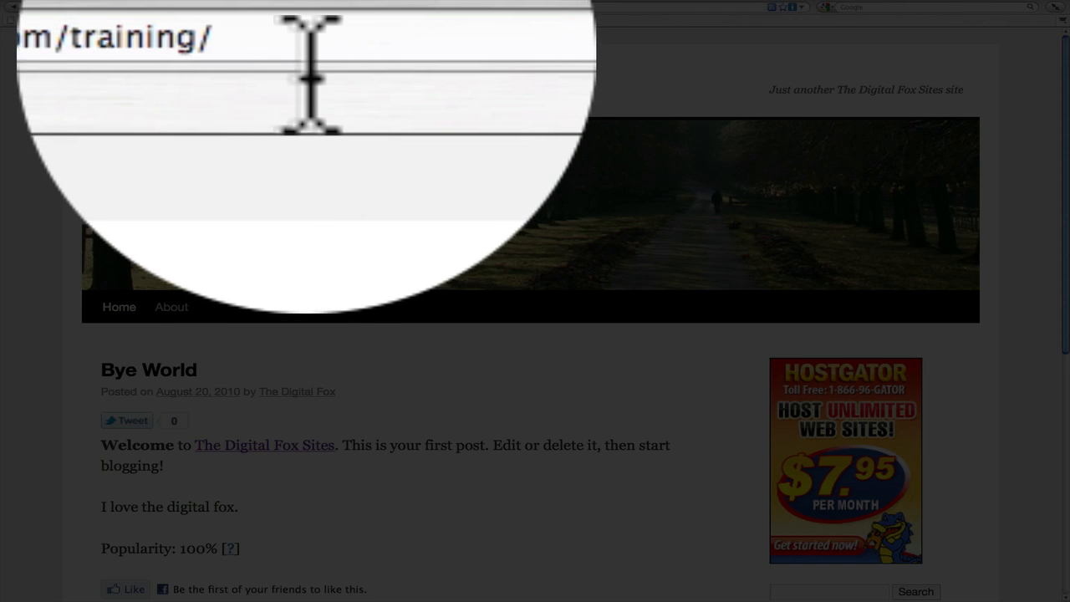
Go to the Training Fox site's wp-admin address to reach the admin Dashboard
{"action": "type", "text": "w"}
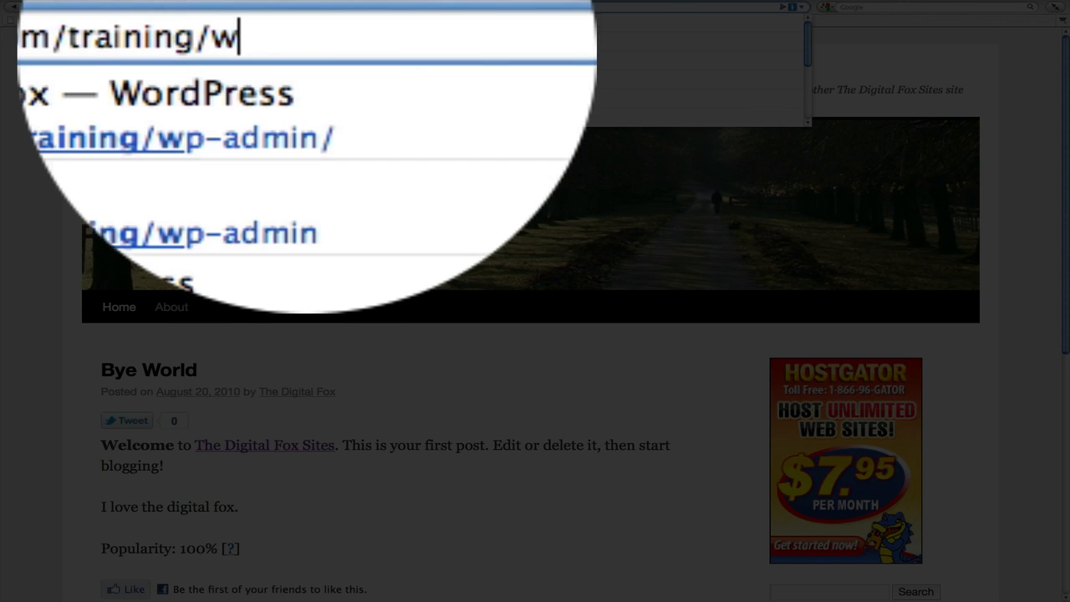
{"action": "type", "text": "p-admin"}
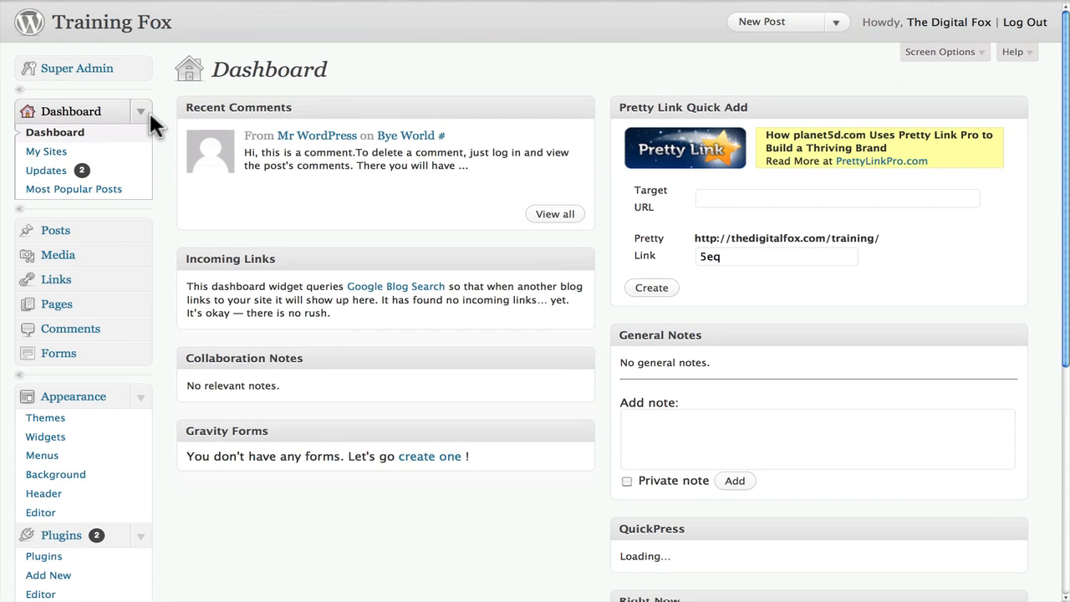
Show the Users list, where admin is the site's only Administrator
{"action": "left_click", "coordinate": [140, 110]}
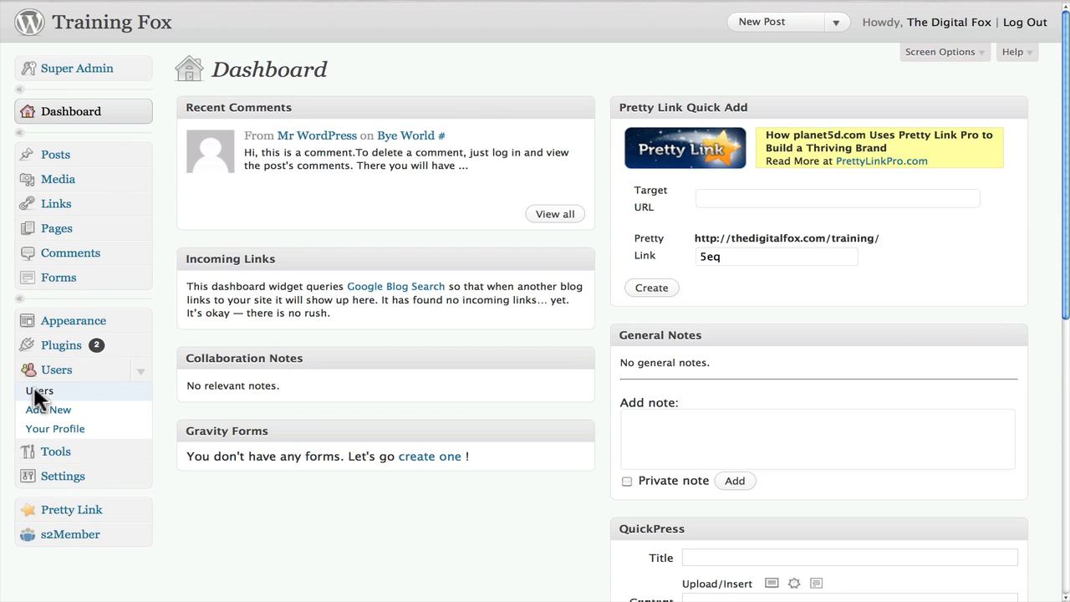
{"action": "left_click", "coordinate": [38, 391]}
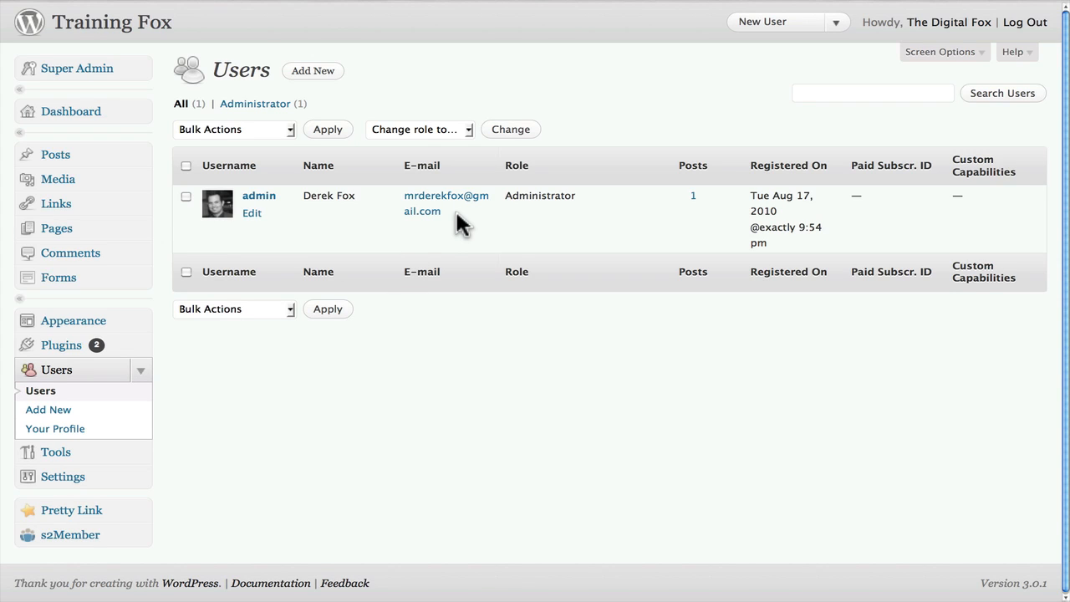
{"action": "mouse_move", "coordinate": [320, 218]}
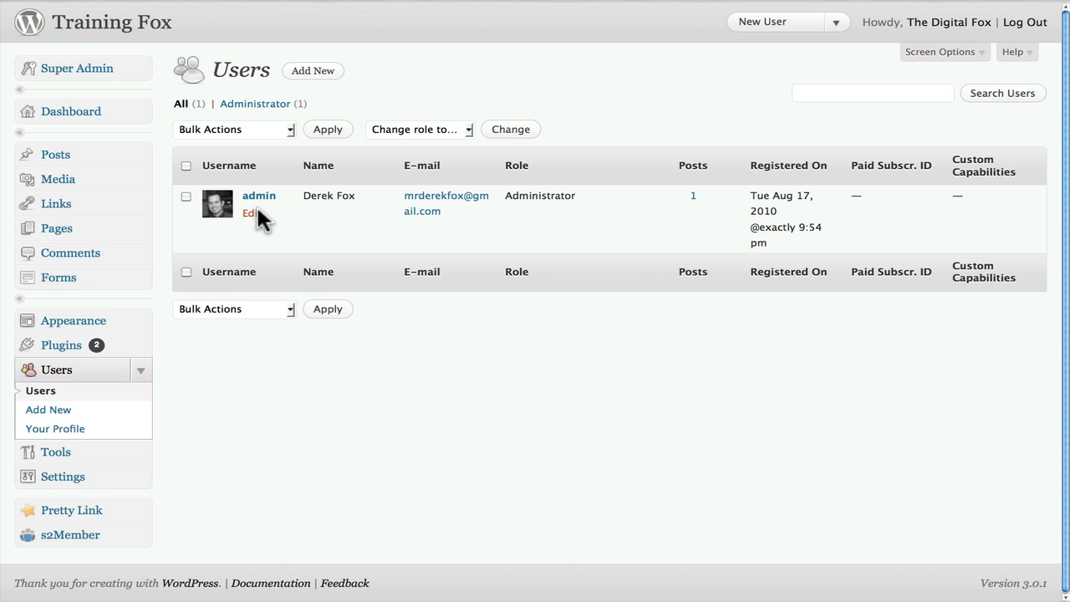
Edit the admin profile (Derek Fox) and review the 'Display name publicly as' choices
{"action": "left_click", "coordinate": [248, 214]}
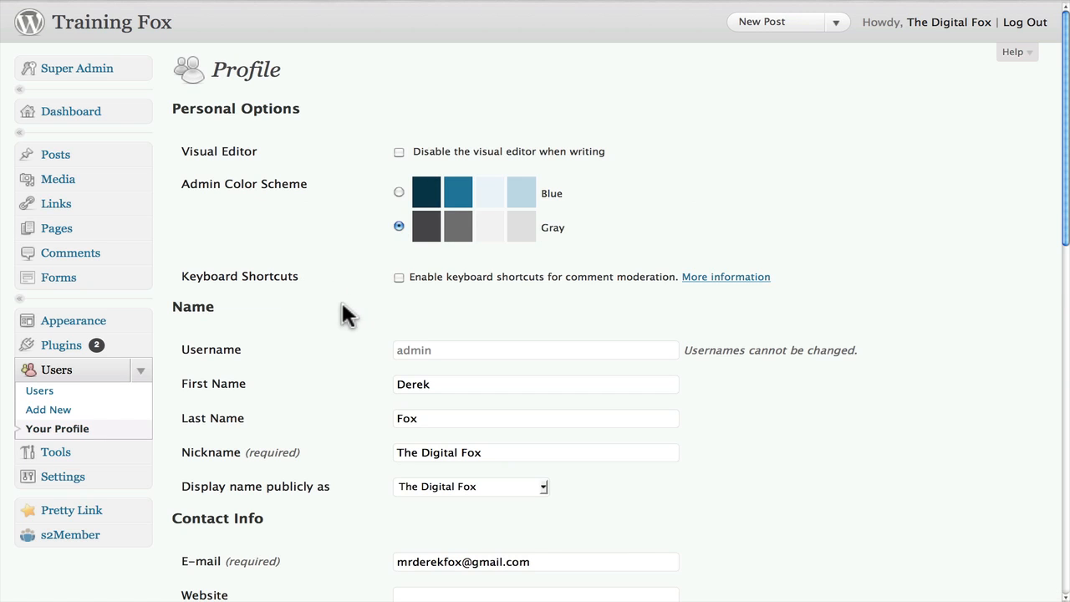
{"action": "scroll", "scroll_direction": "down", "scroll_amount": 3}
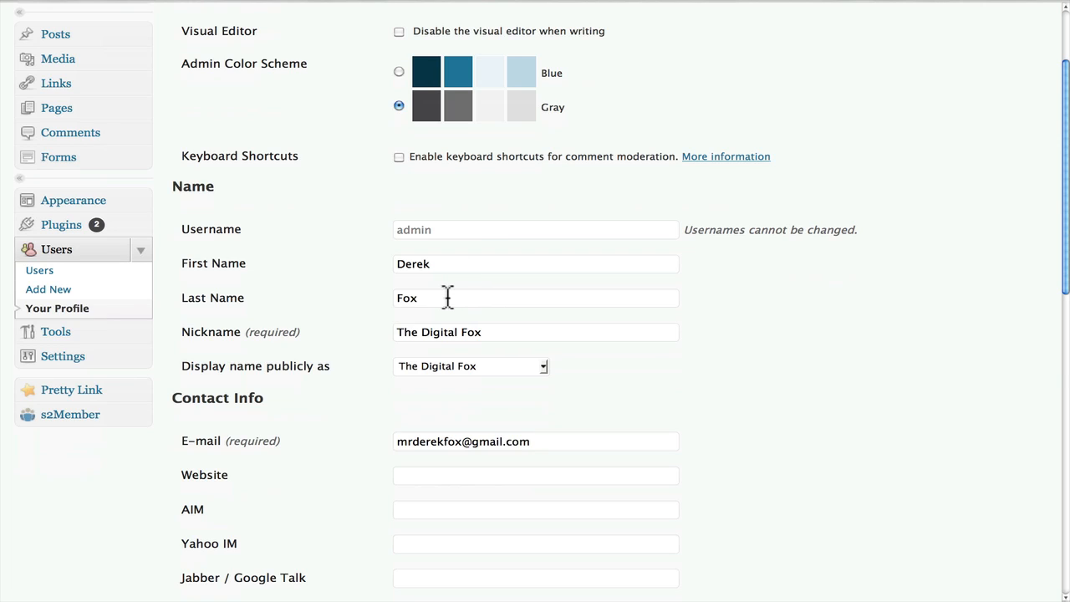
{"action": "mouse_move", "coordinate": [495, 316]}
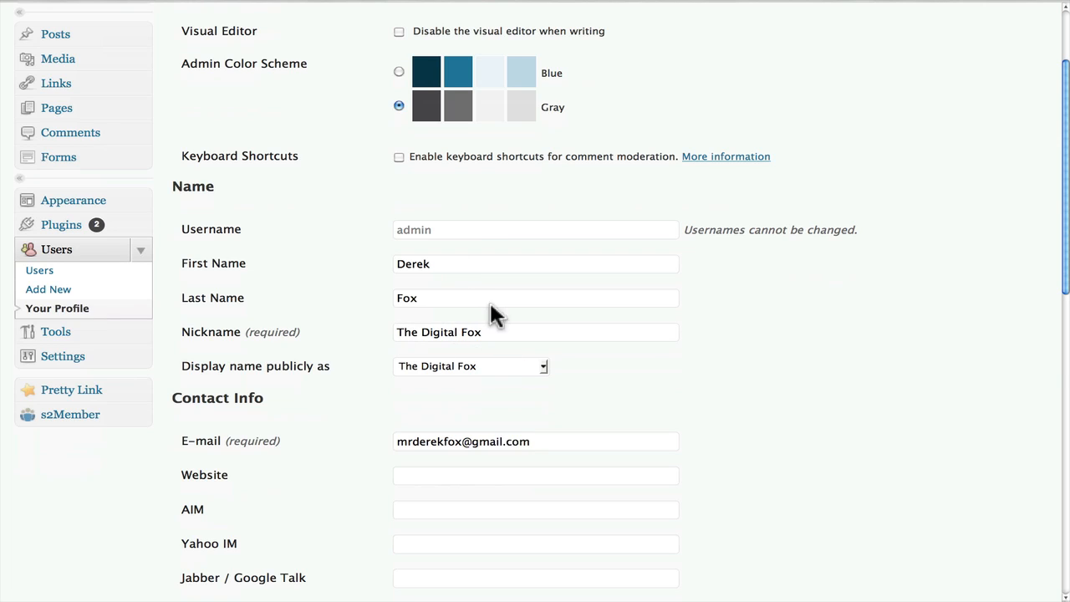
{"action": "mouse_move", "coordinate": [532, 364]}
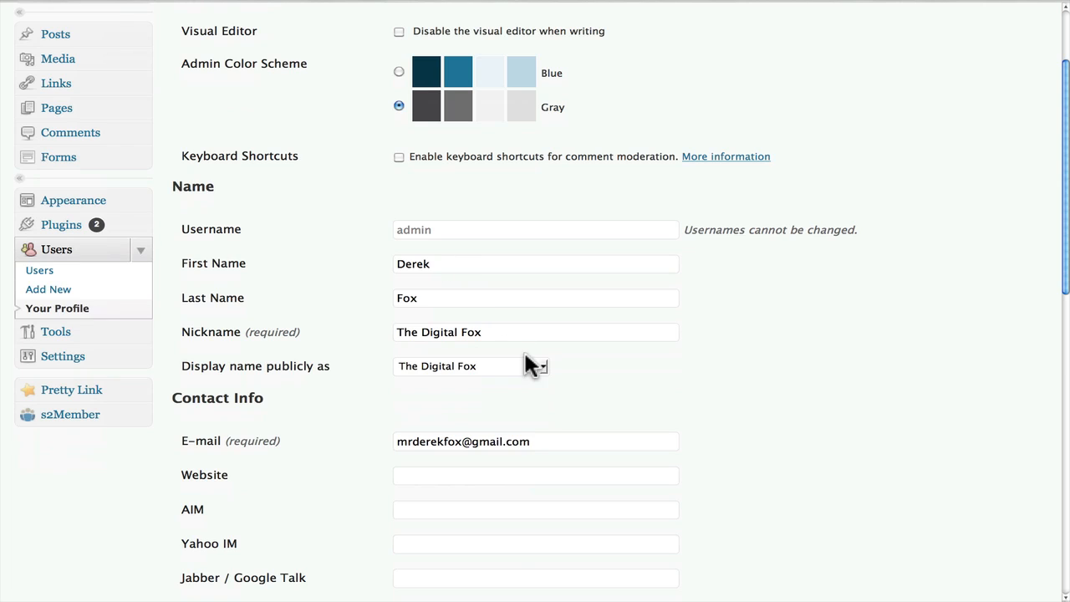
{"action": "left_click", "coordinate": [545, 366]}
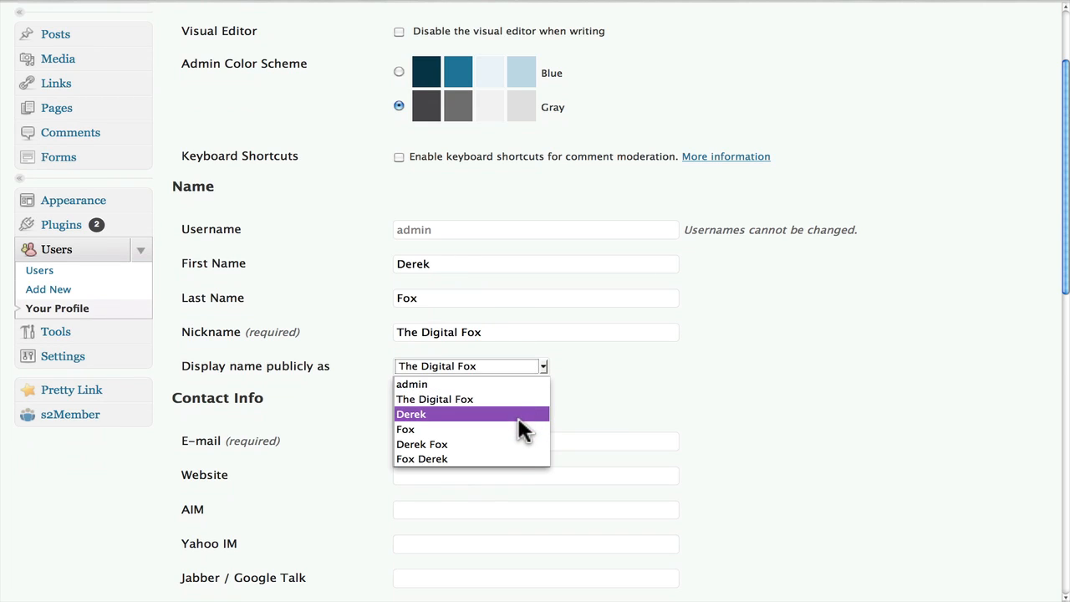
{"action": "mouse_move", "coordinate": [508, 414]}
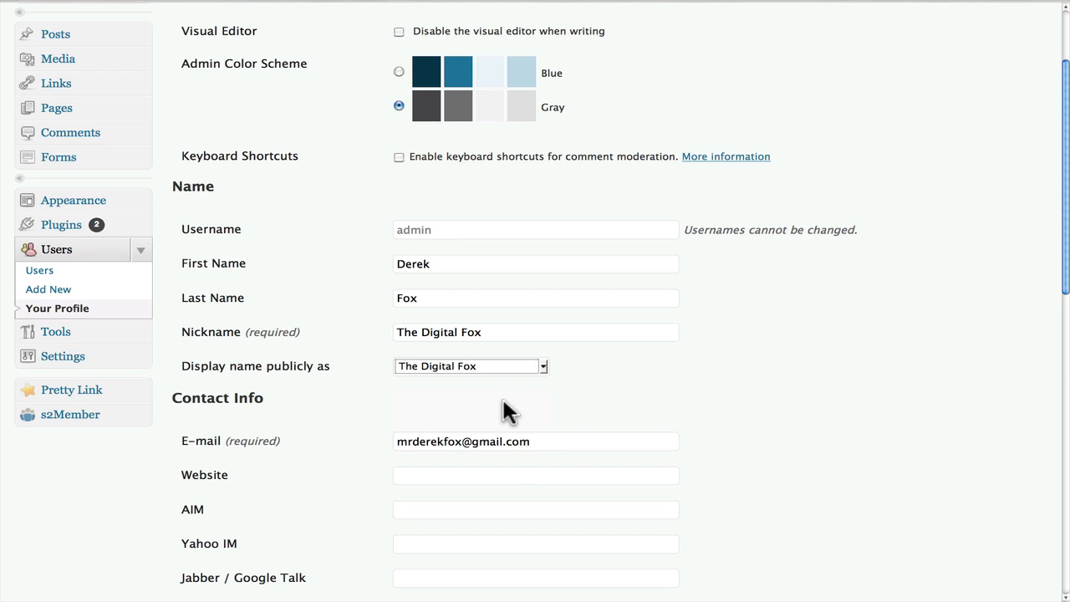
{"action": "mouse_move", "coordinate": [511, 338]}
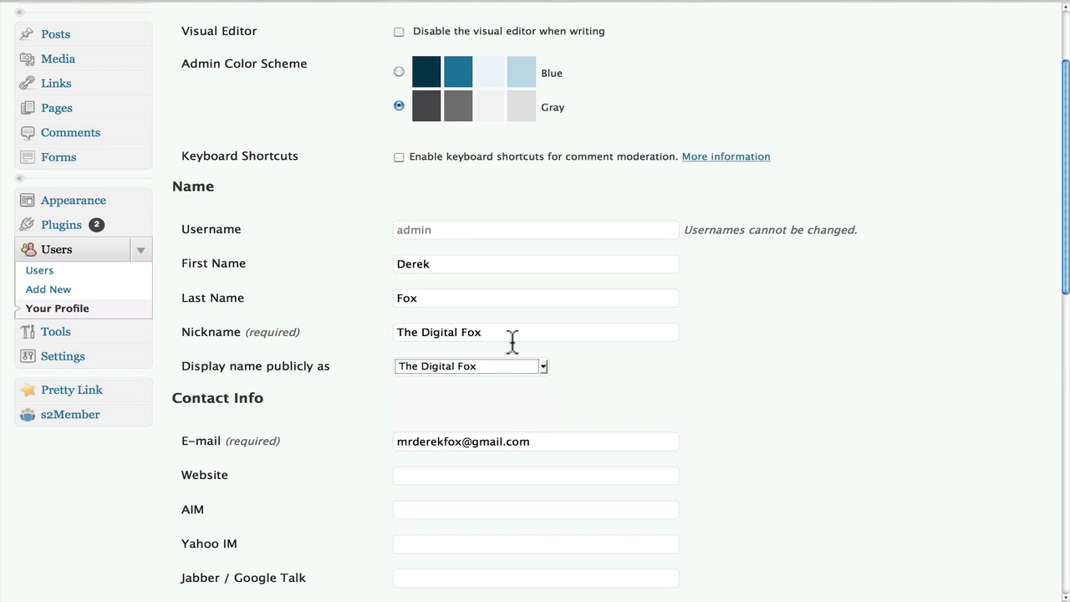
{"action": "mouse_move", "coordinate": [762, 382]}
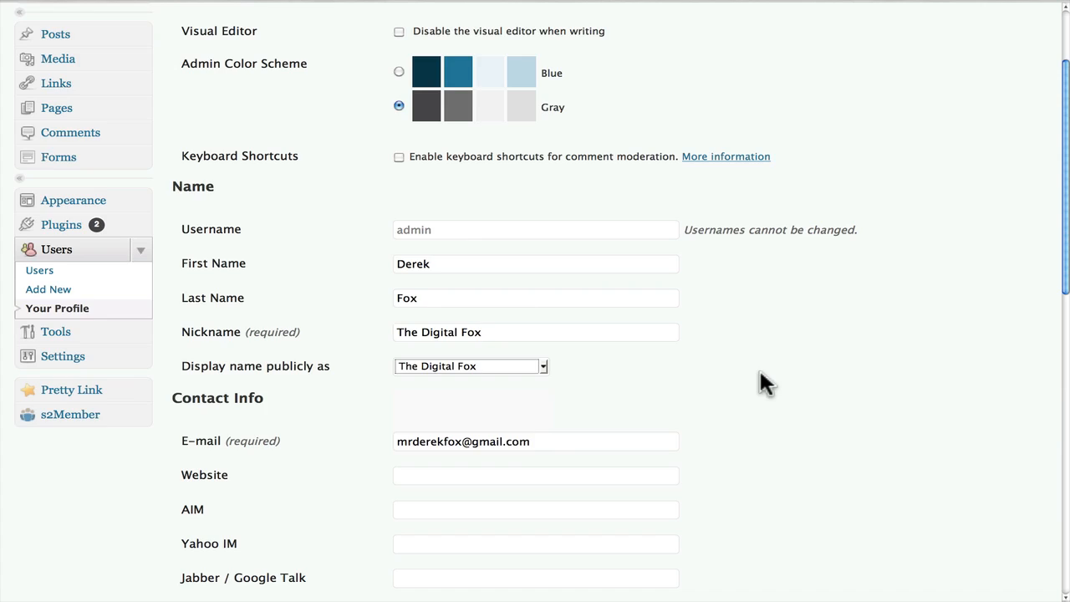
Save the profile with Update Profile so the 'User updated.' notice appears
{"action": "scroll", "scroll_direction": "down", "scroll_amount": 3}
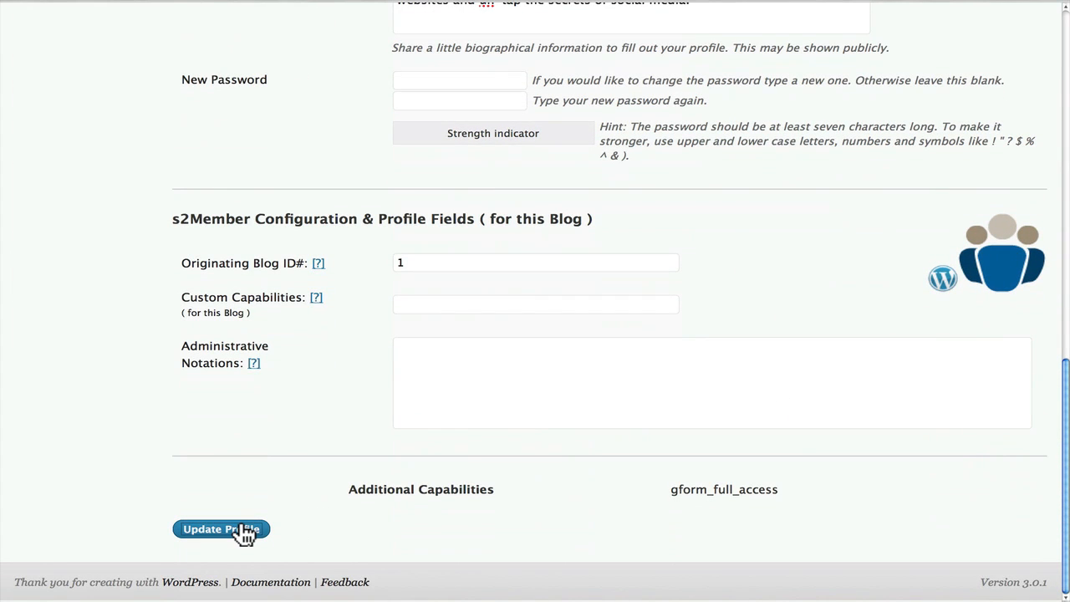
{"action": "mouse_move", "coordinate": [549, 354]}
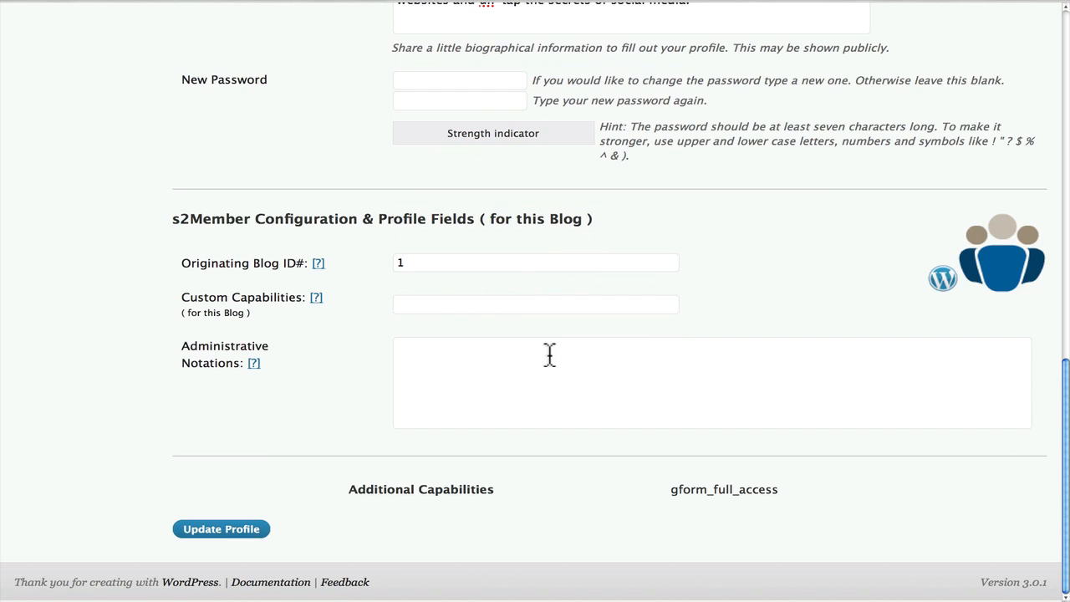
{"action": "left_click", "coordinate": [220, 528]}
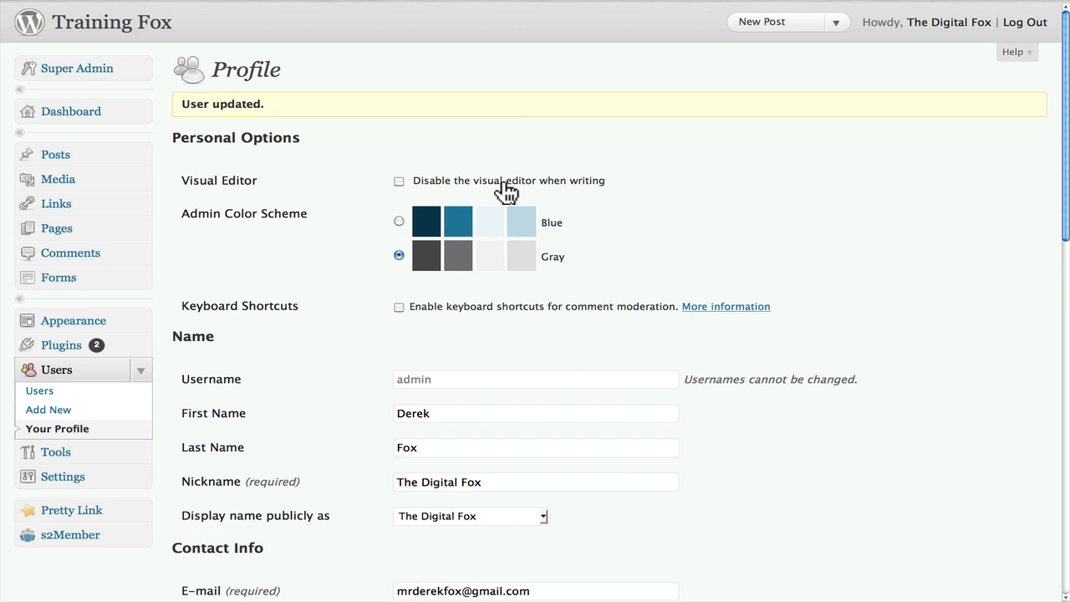